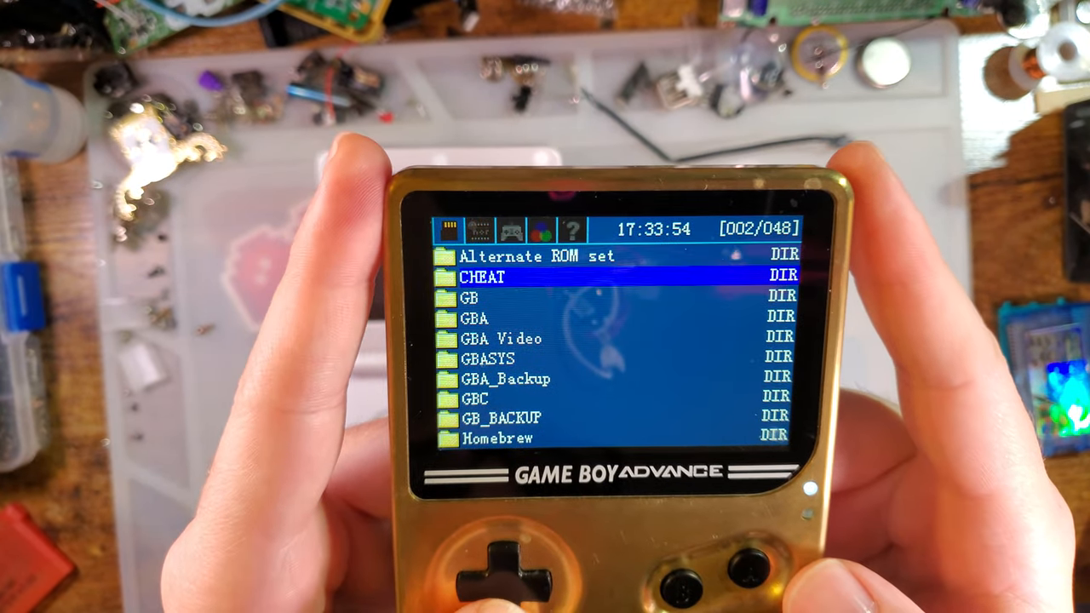
scroll("down", 3)
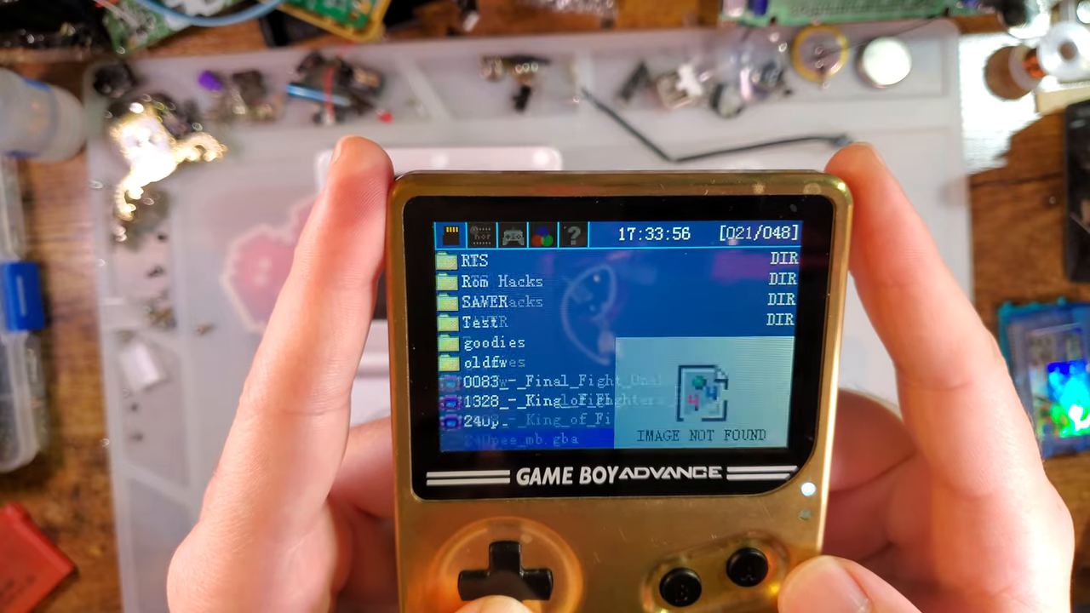